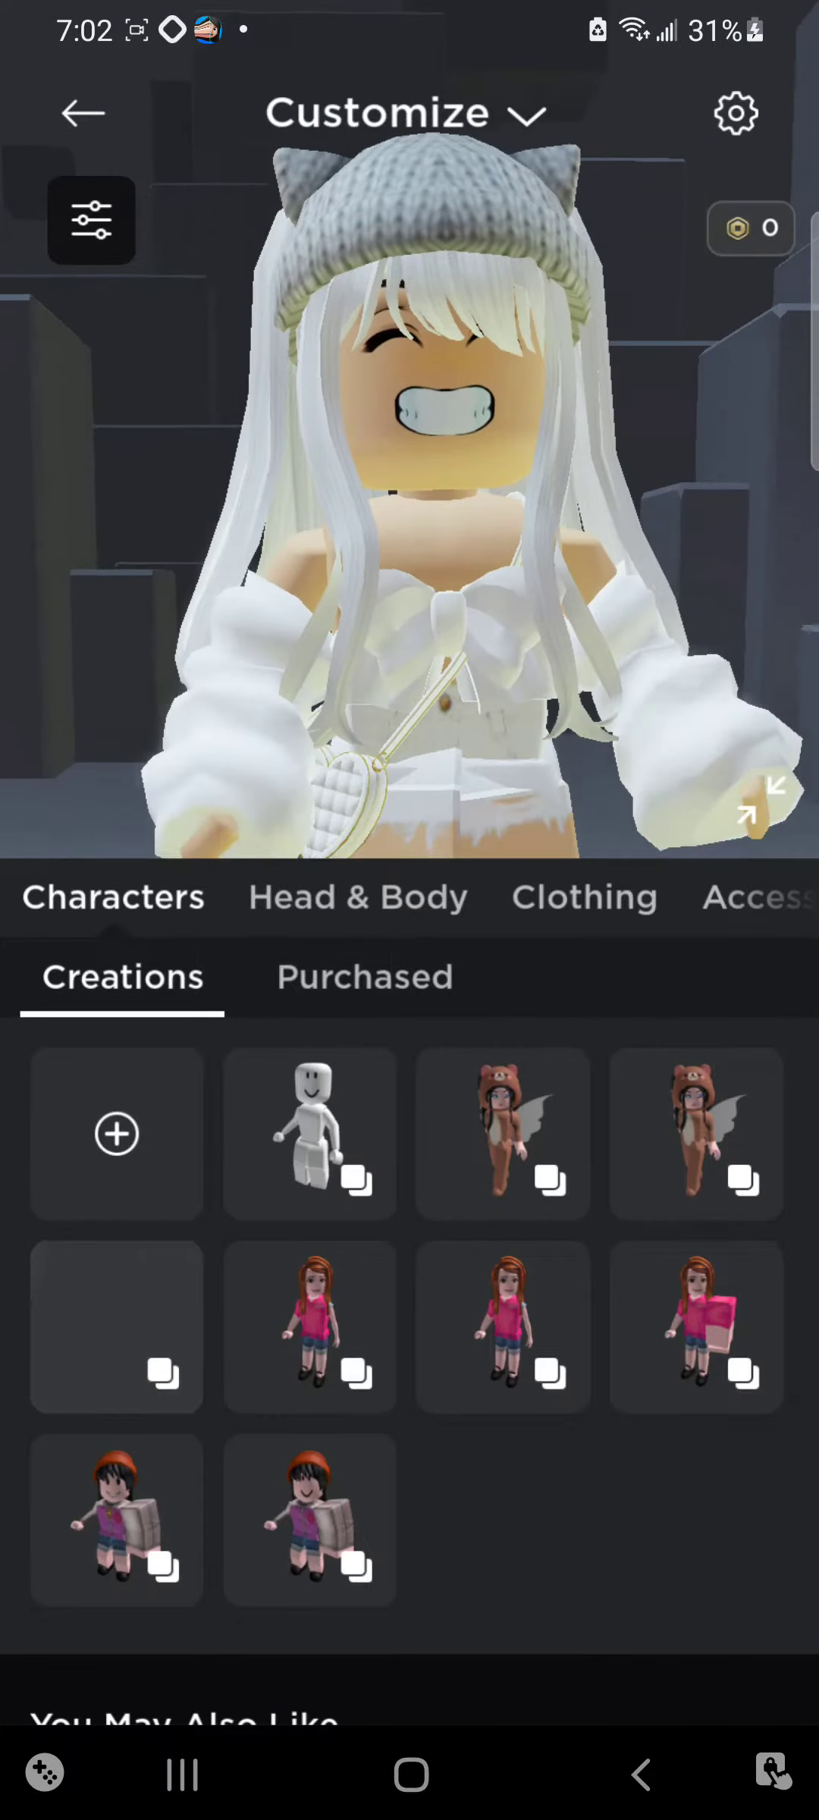
- Launch Zepeto, let the Home feed with What's New stories and events load, then switch apps
click(766, 801)
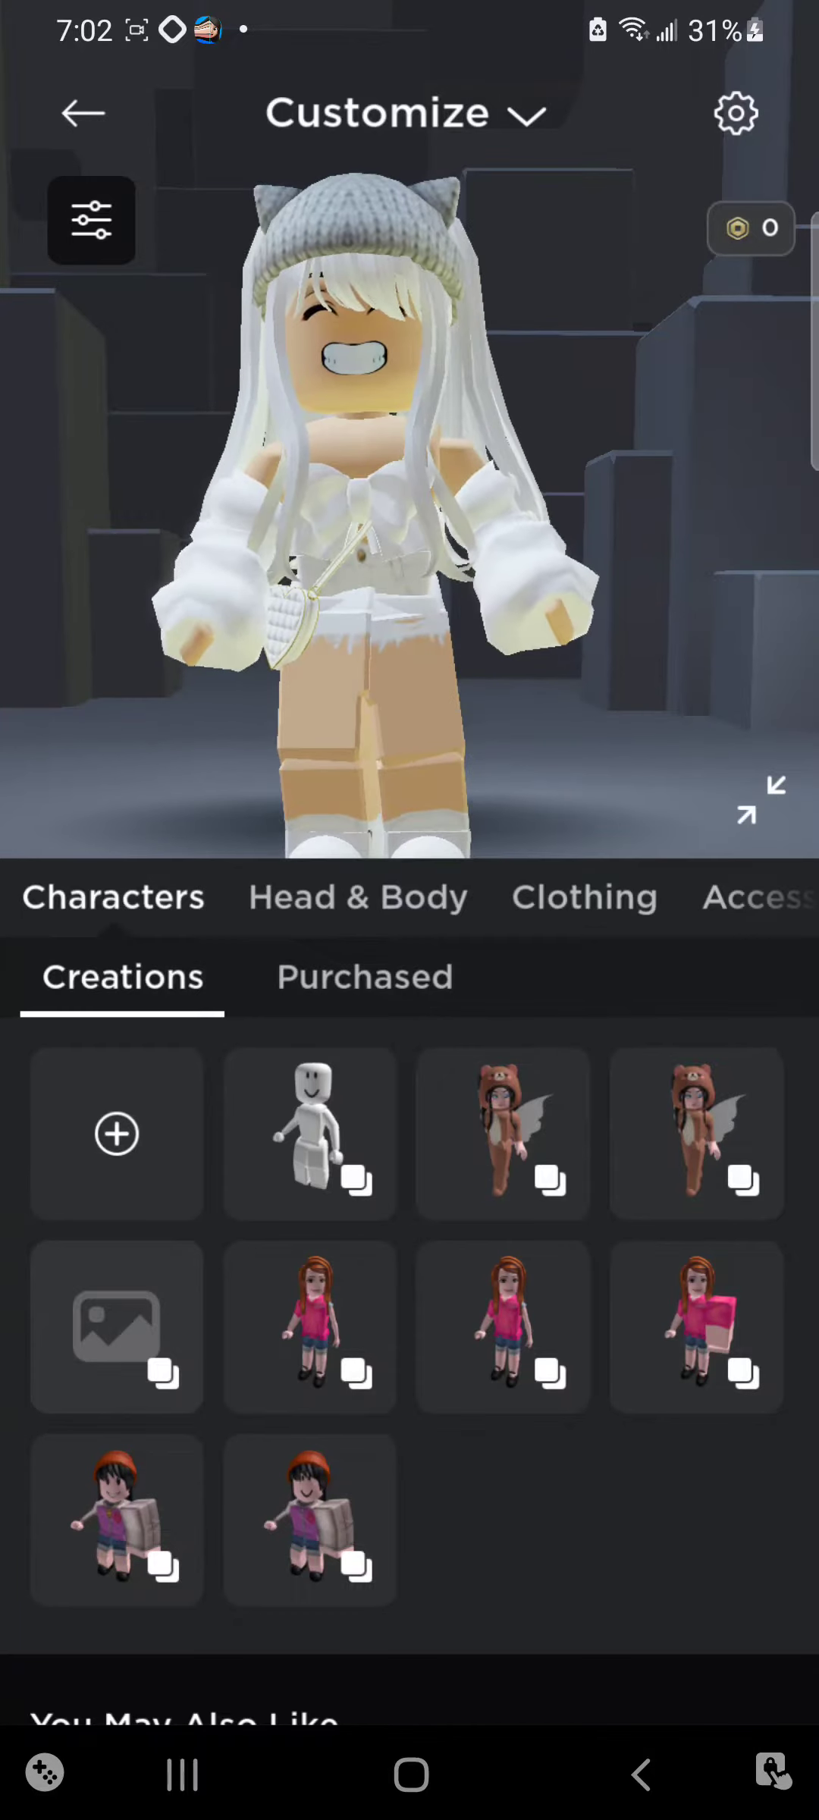
click(83, 113)
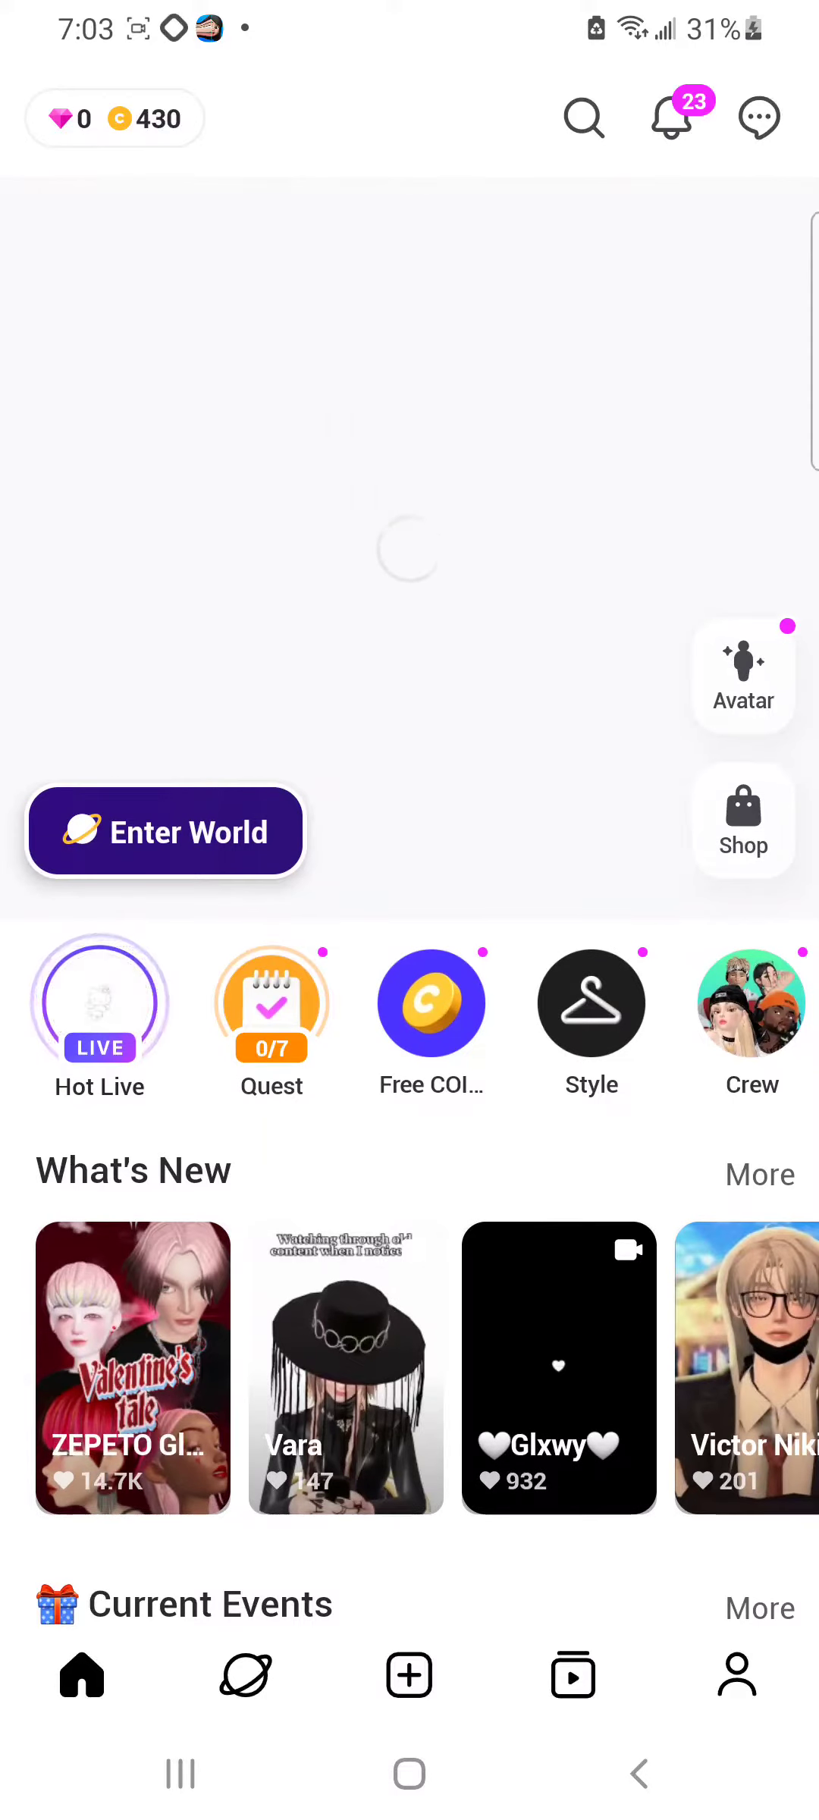
click(742, 676)
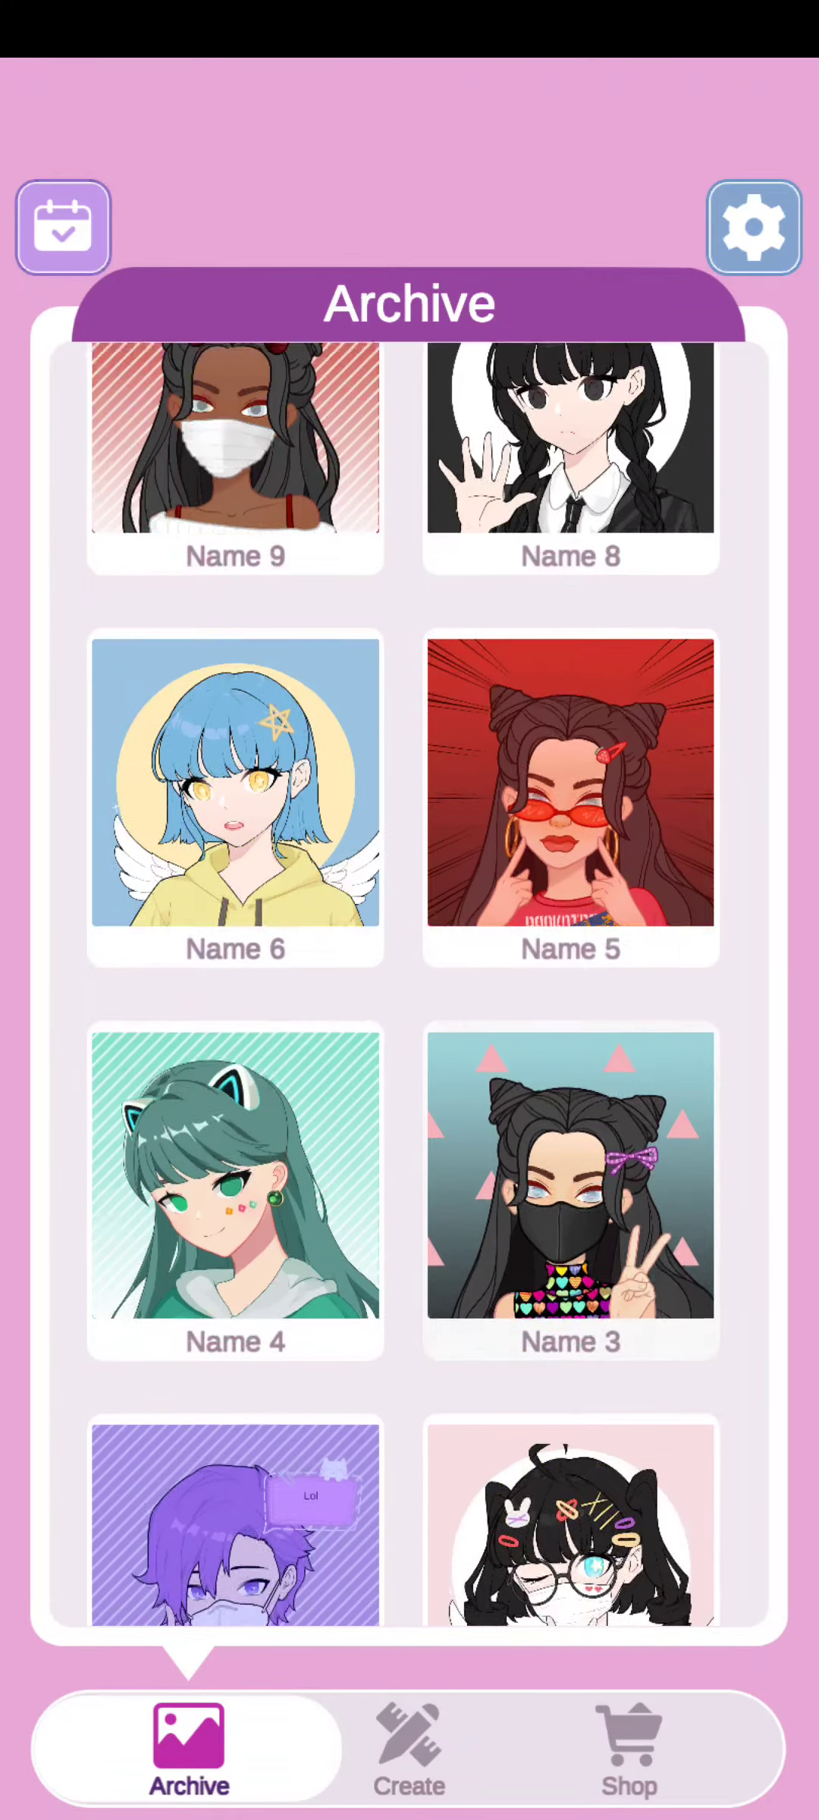
scroll(down, 3)
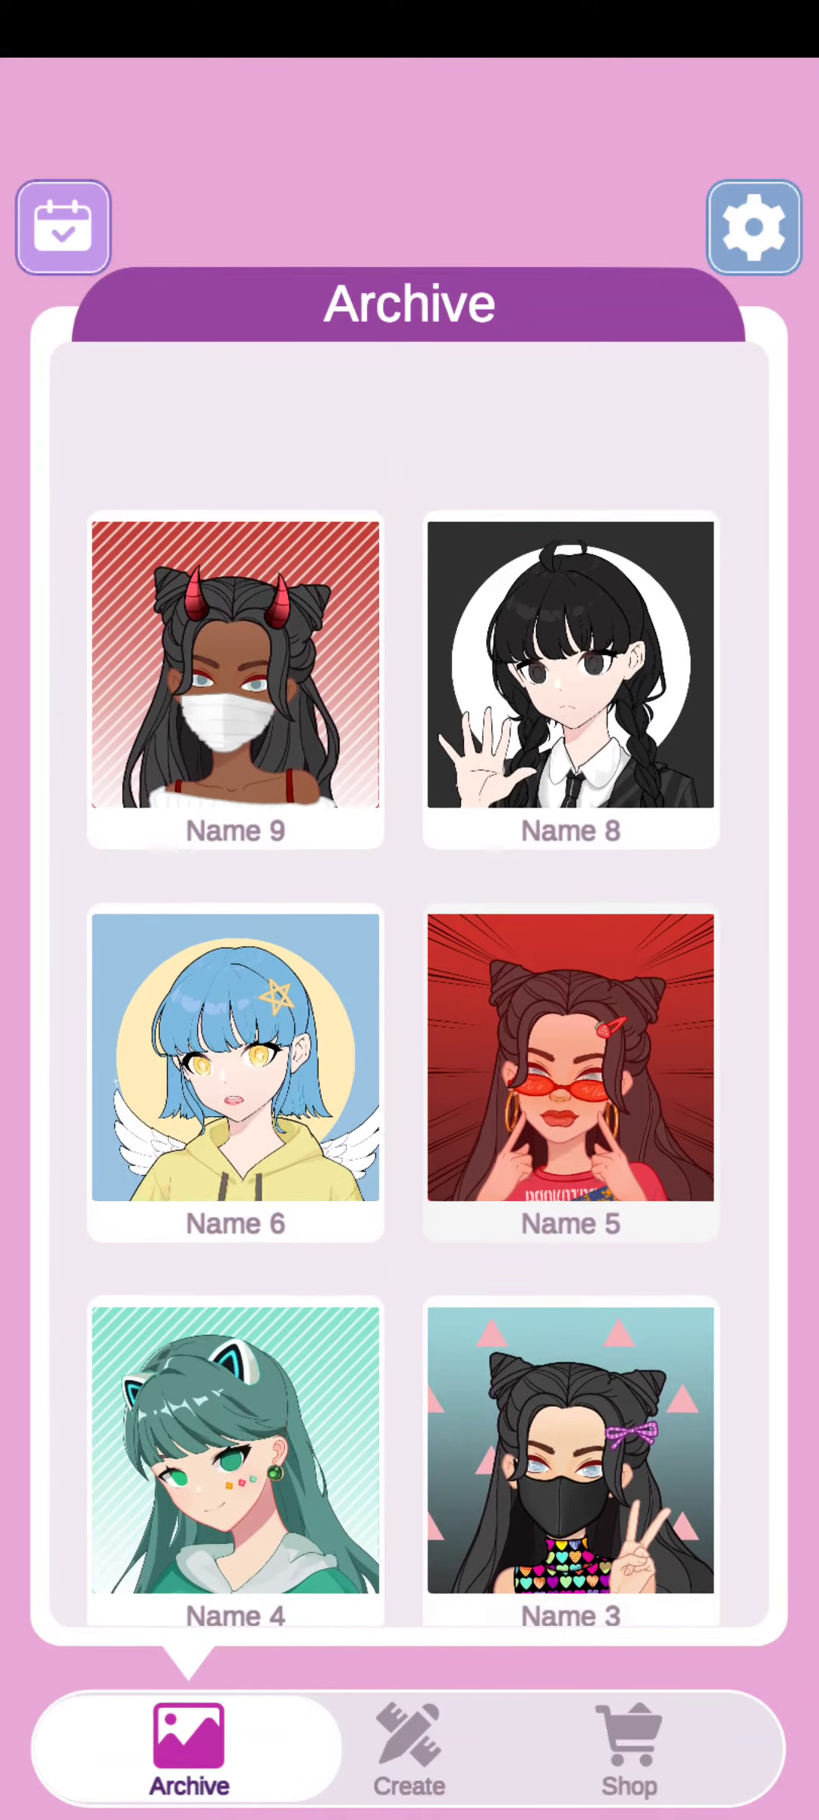
scroll(down, 3)
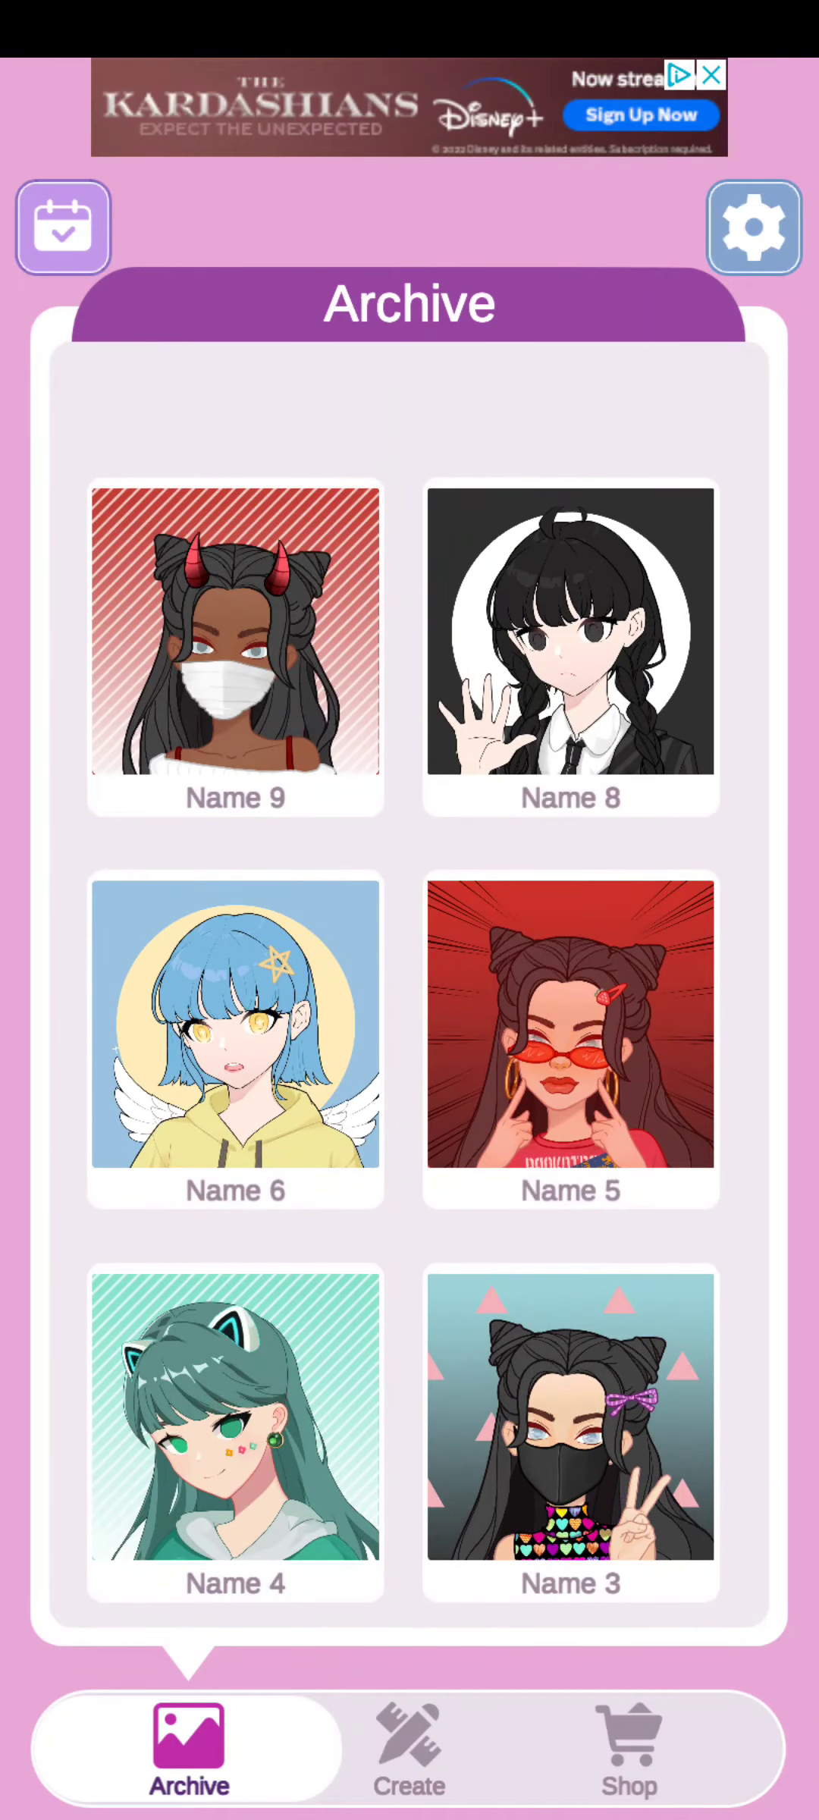
scroll(down, 3)
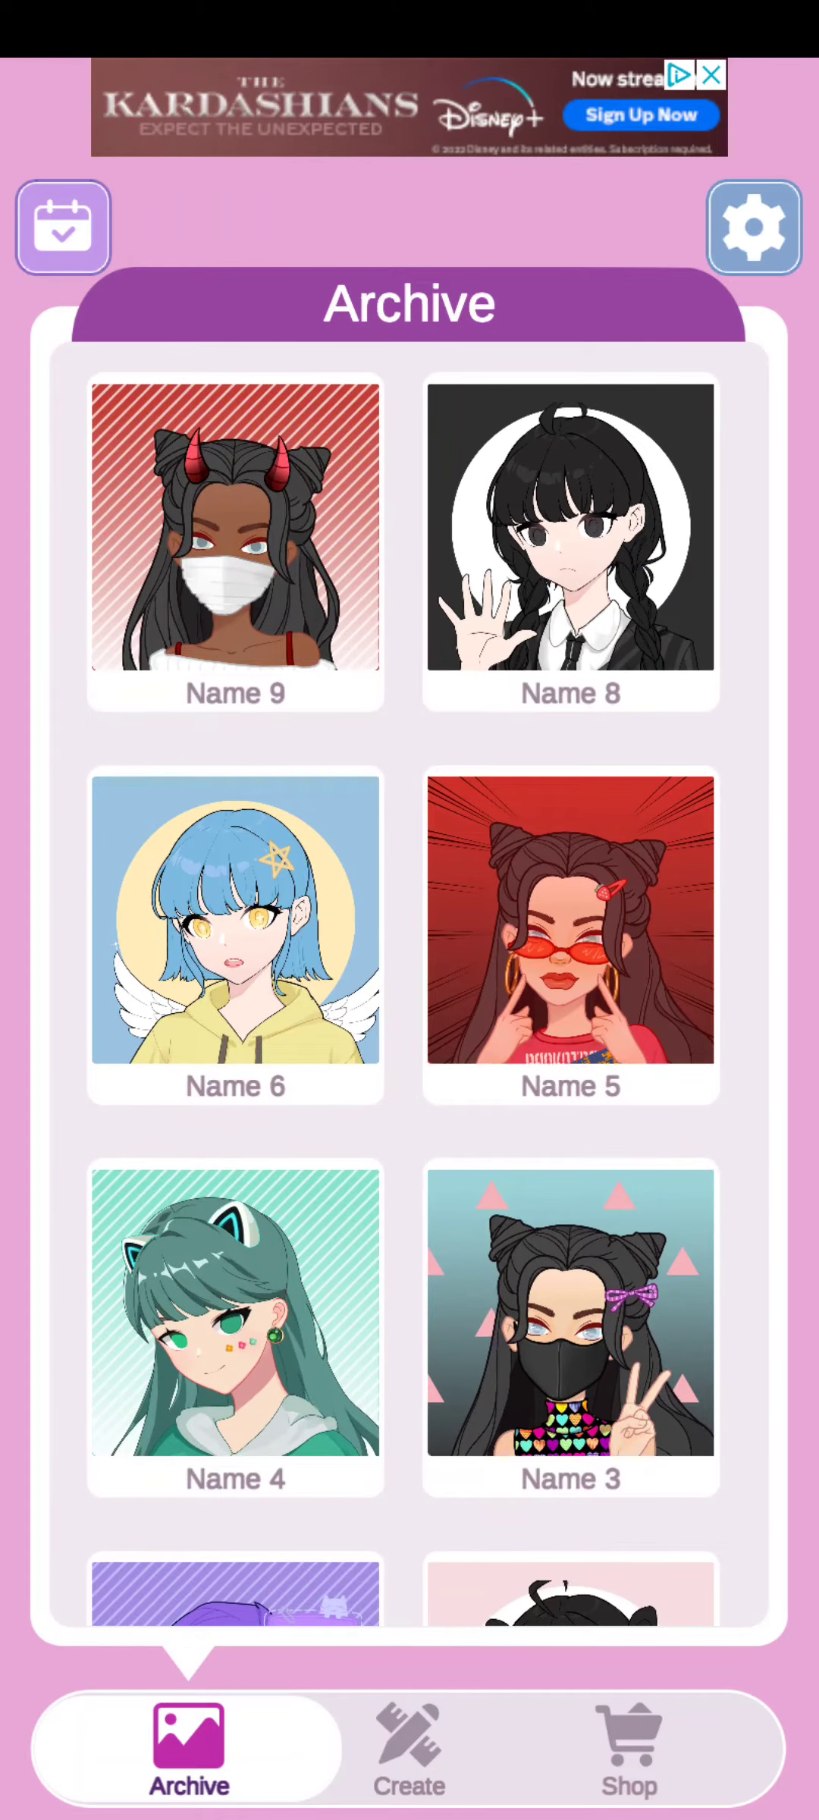